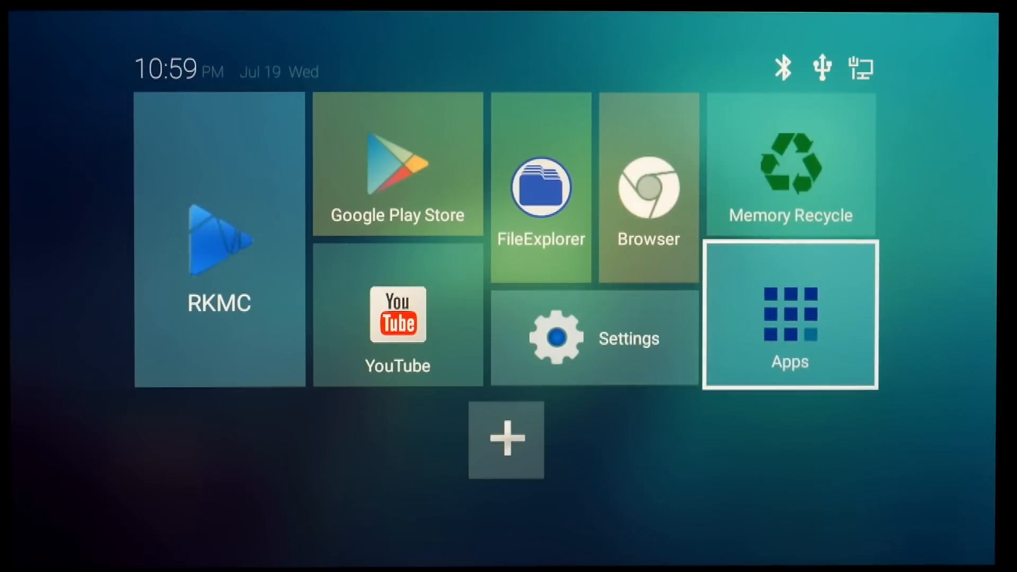
# - Open the Apps grid from the home screen and launch the bottom-left Settings tile
pyautogui.click(789, 314)
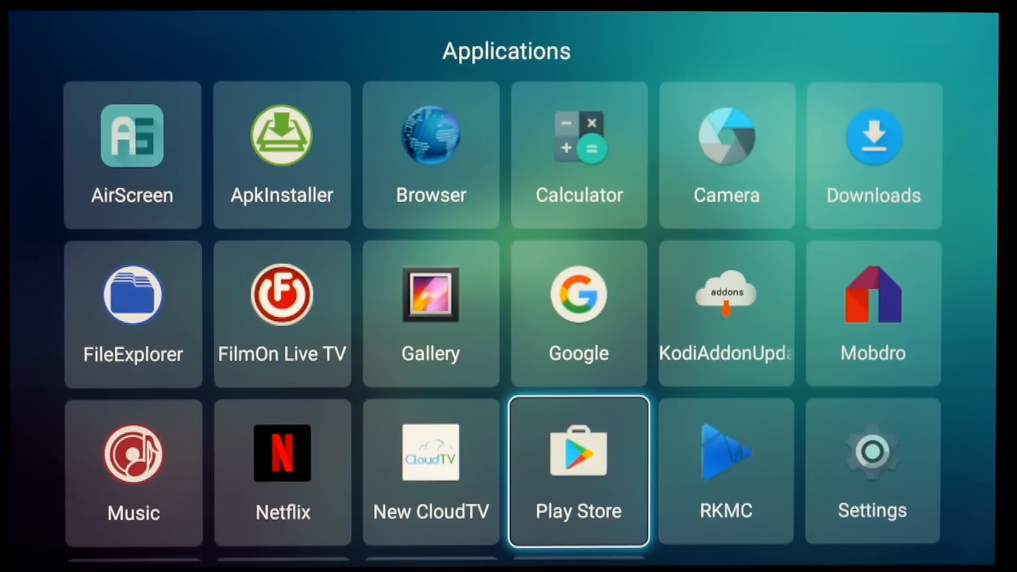
pyautogui.scroll(-3)
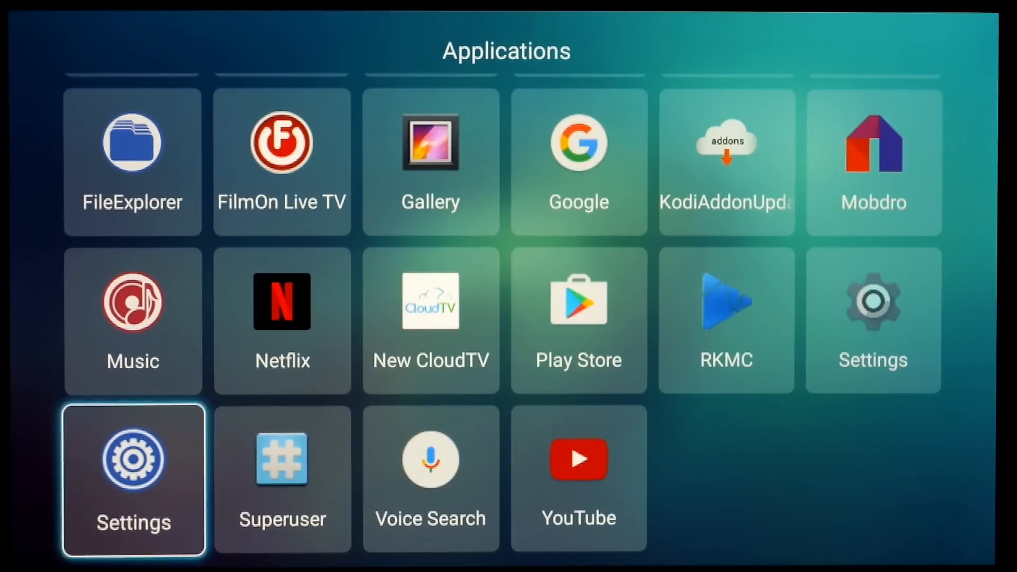
pyautogui.click(132, 478)
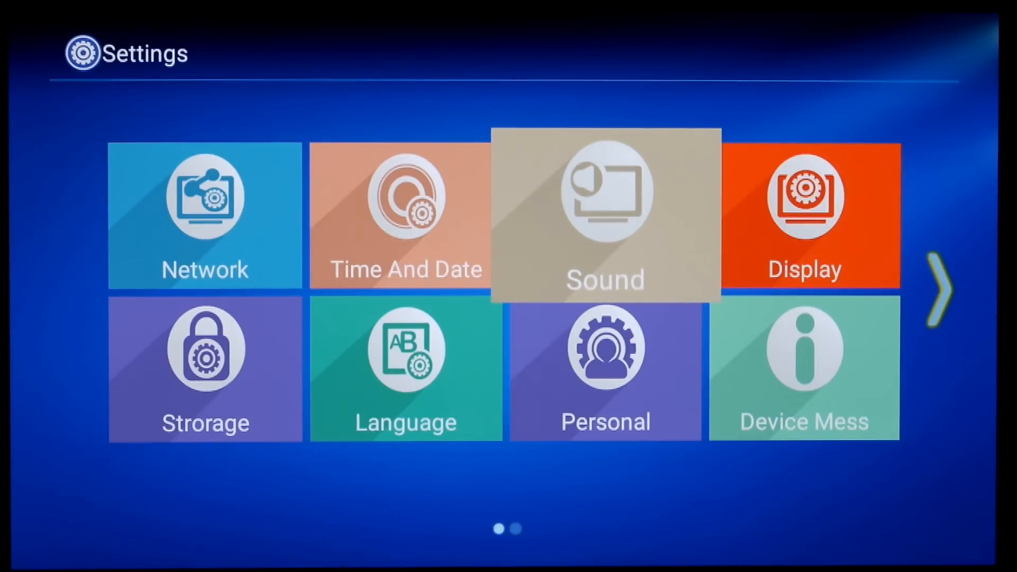
pyautogui.click(803, 216)
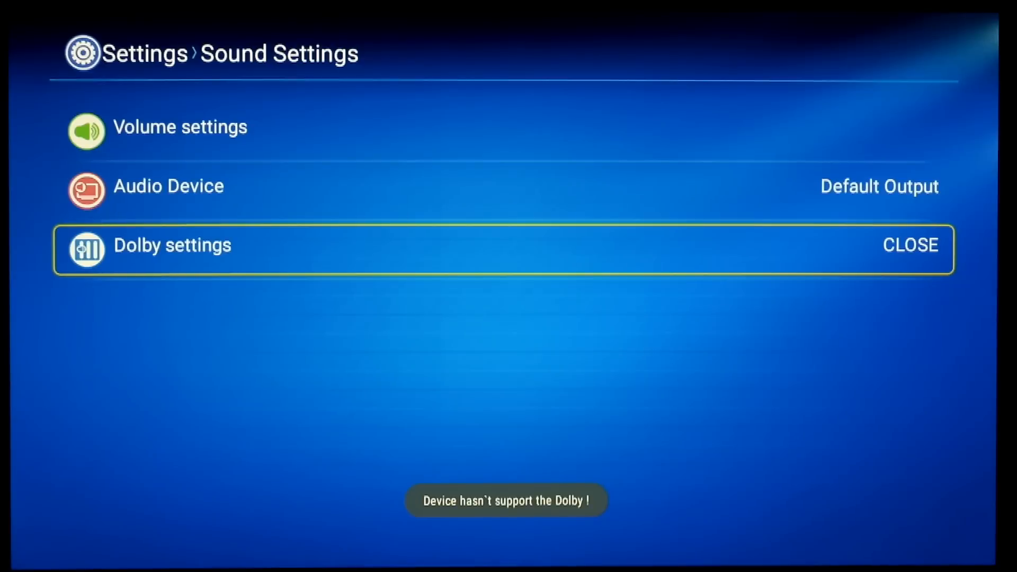
pyautogui.press('Back')
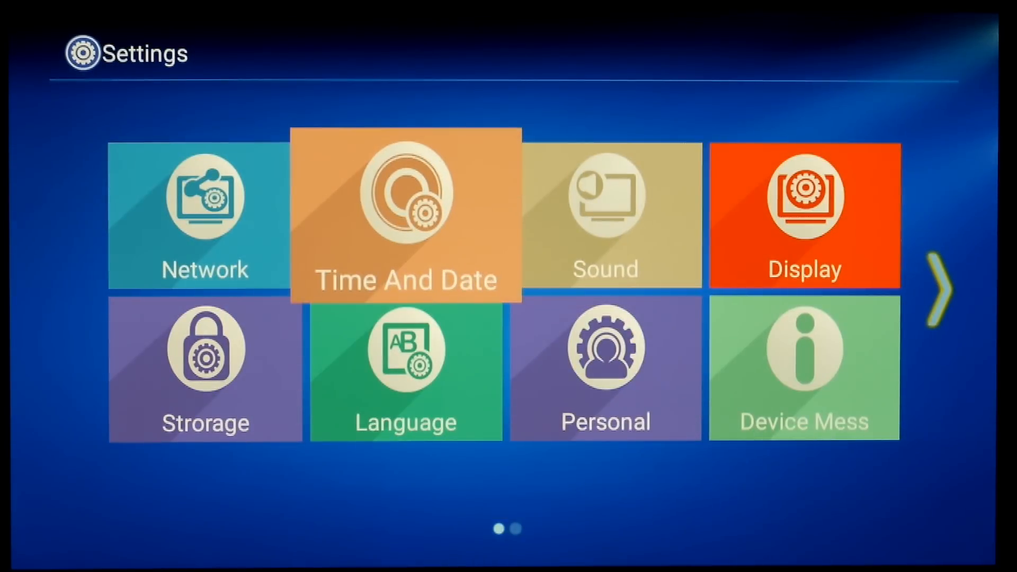
# - Review Time And Date (GMT+00:00, 24-hour, automatic), then the Storage and Language settings
pyautogui.click(405, 215)
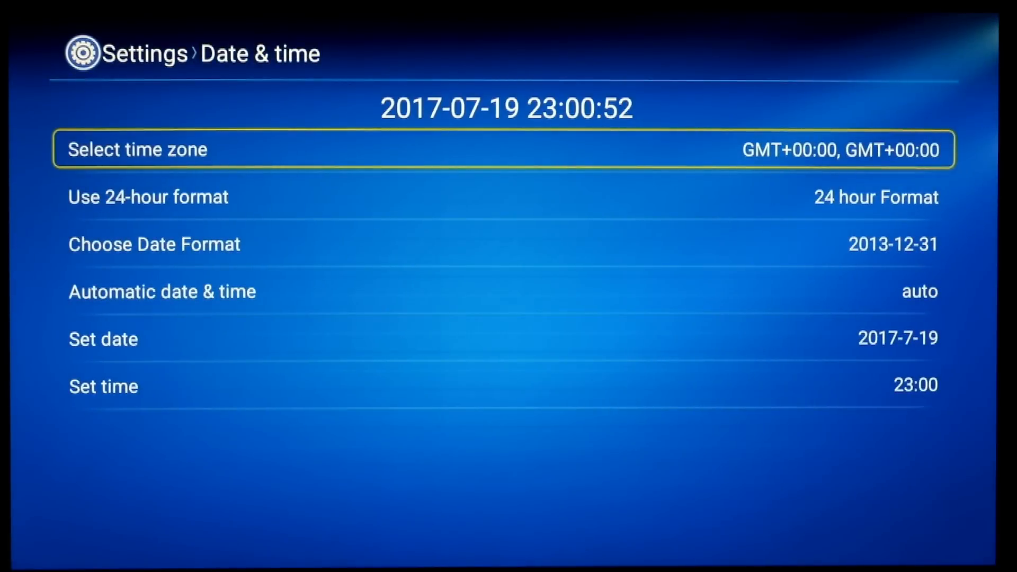
pyautogui.press('Down')
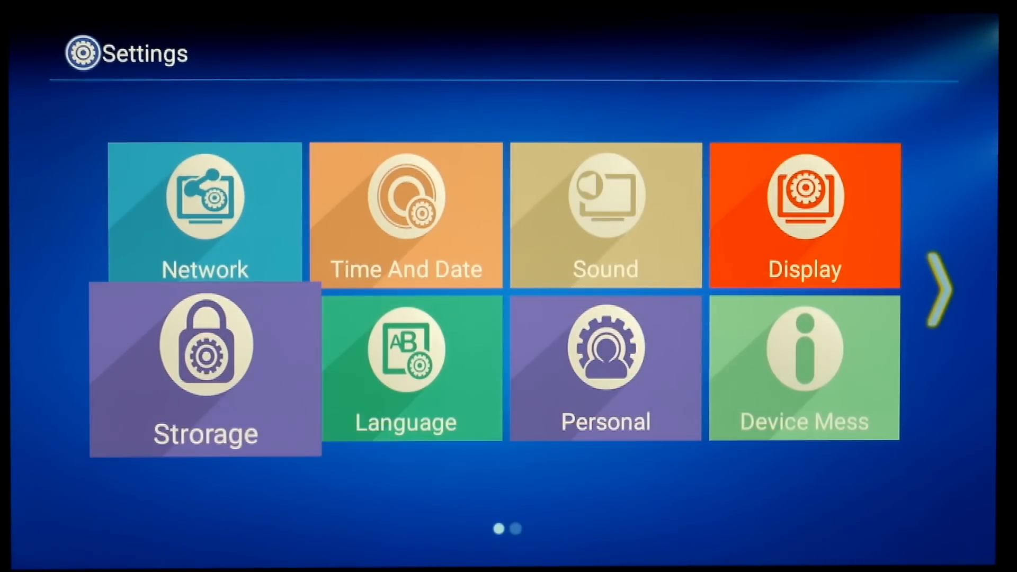
pyautogui.click(204, 370)
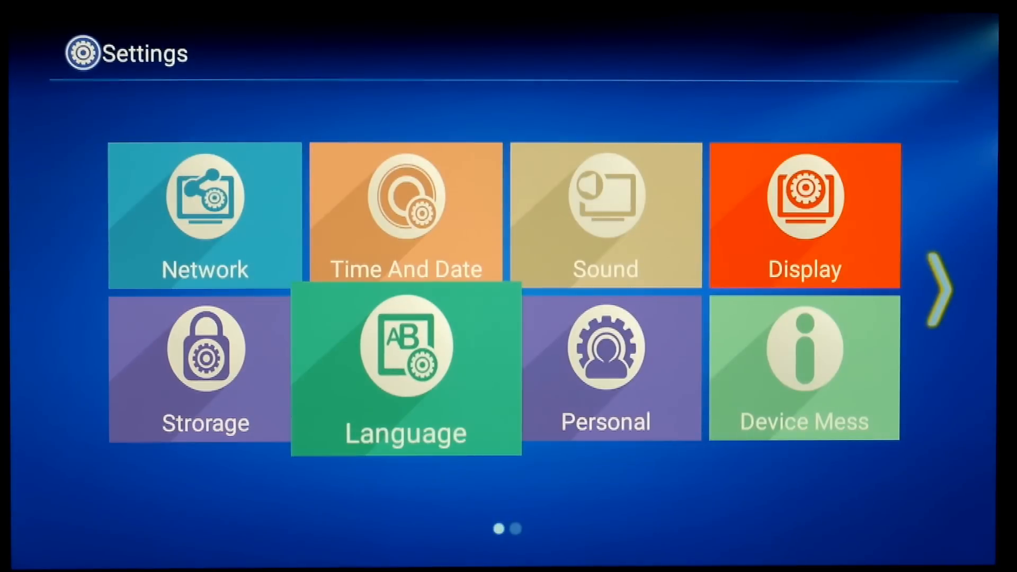
pyautogui.click(604, 367)
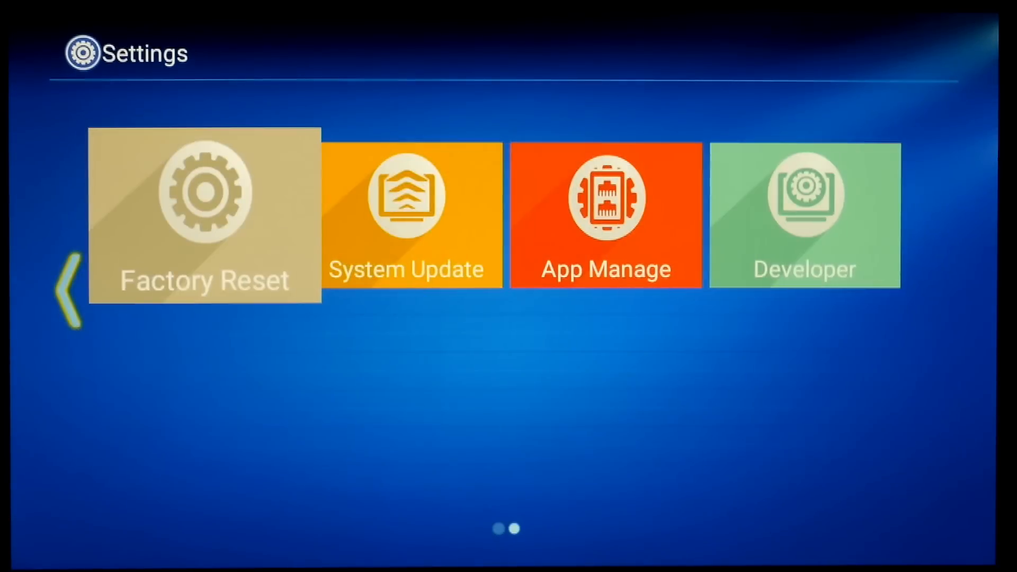
pyautogui.press('right')
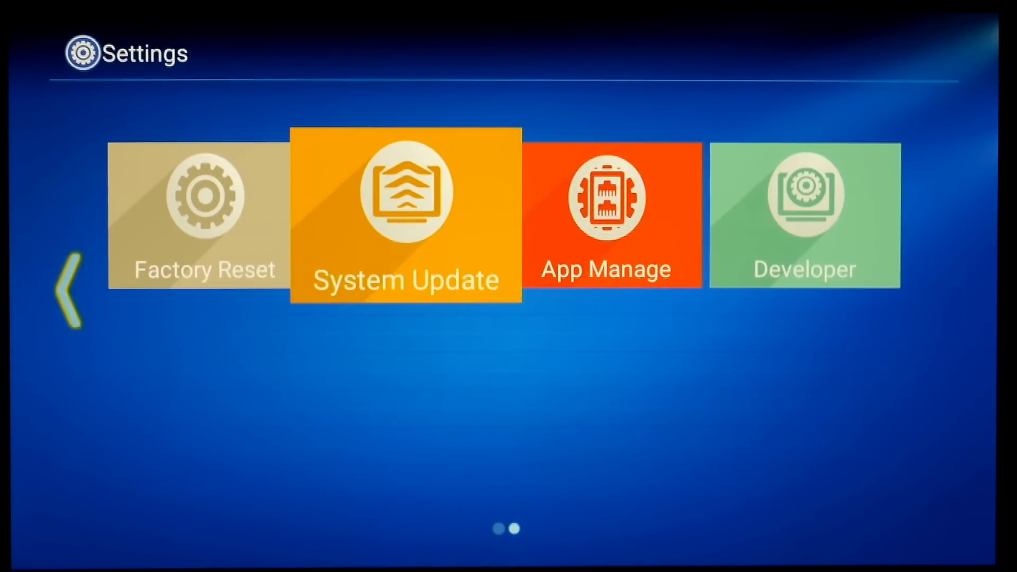
pyautogui.click(404, 216)
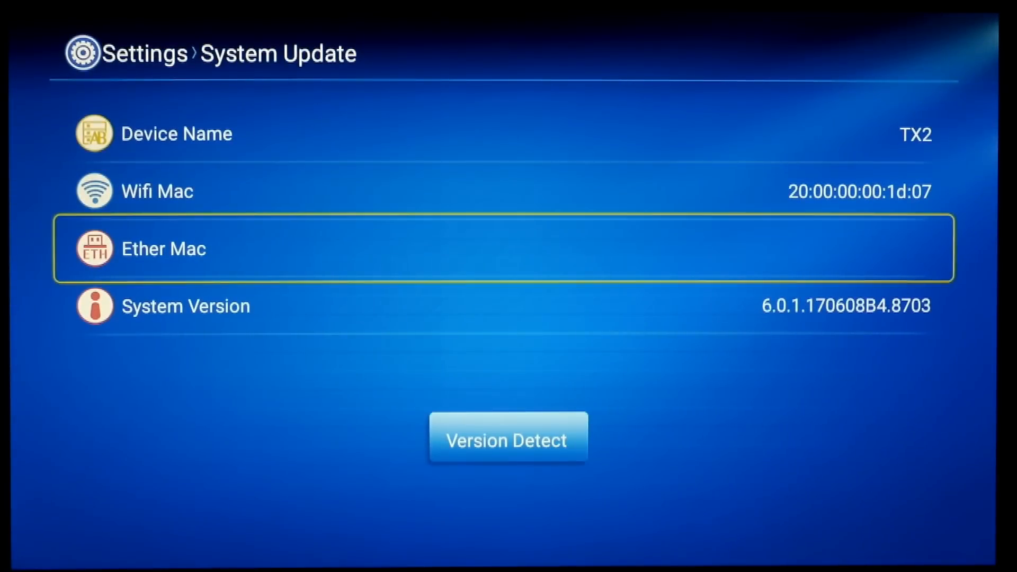
pyautogui.click(508, 437)
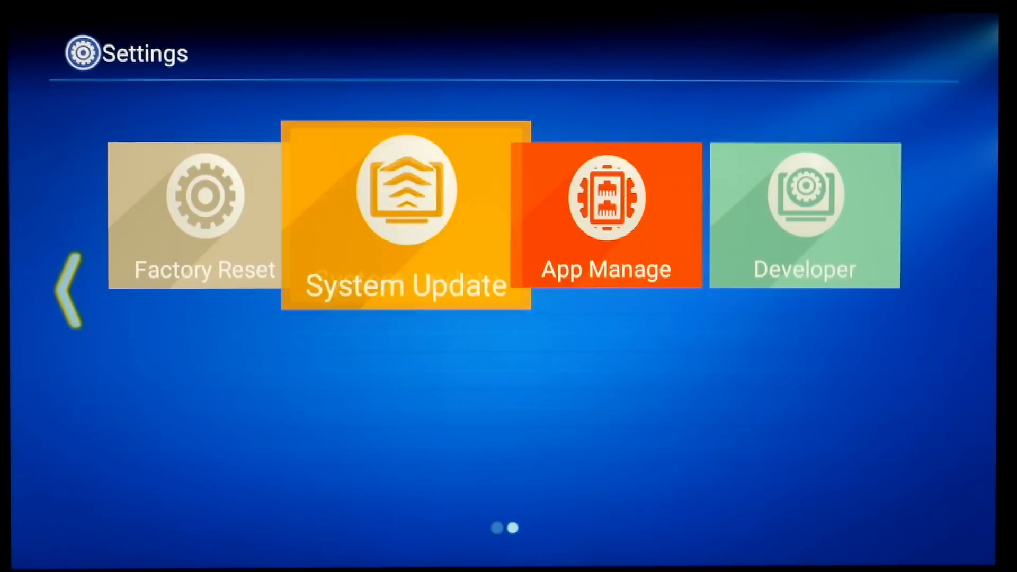
pyautogui.click(606, 214)
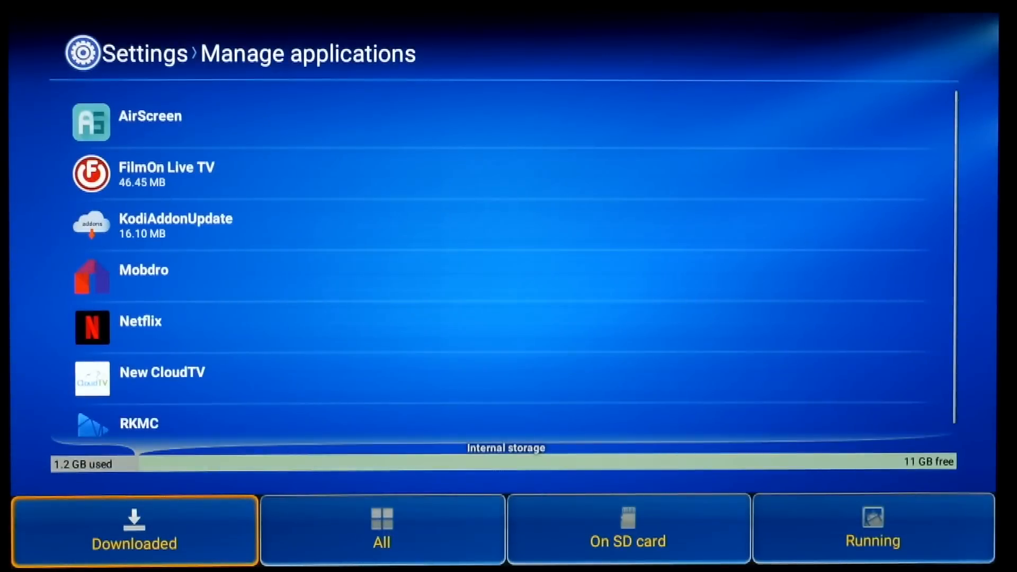
pyautogui.click(627, 528)
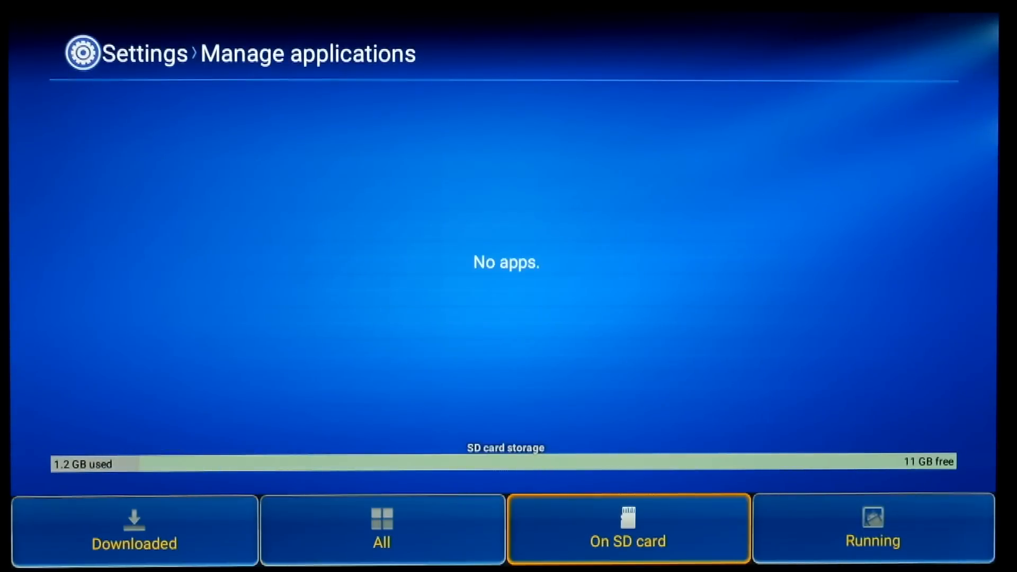
pyautogui.click(873, 529)
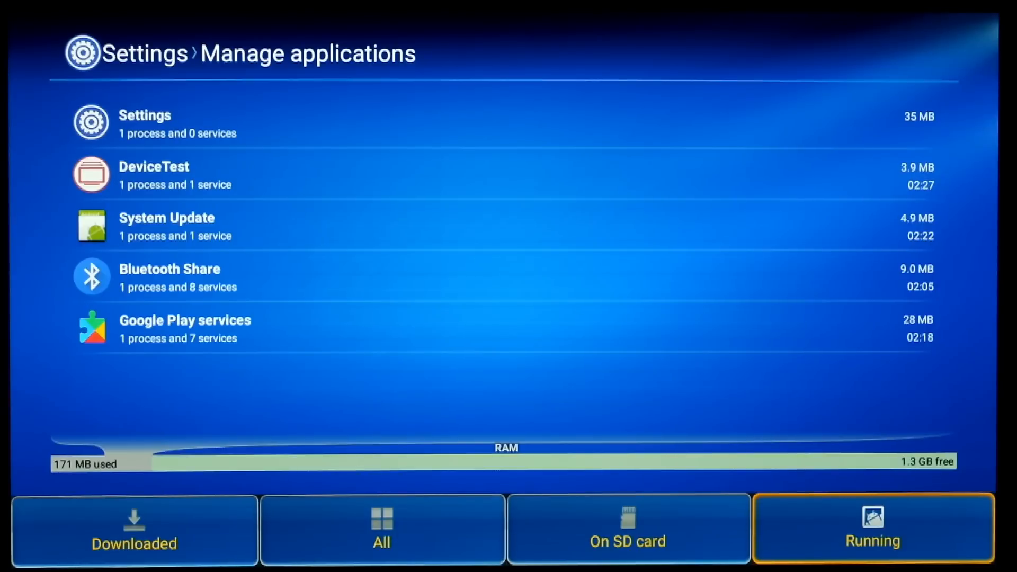
pyautogui.click(627, 529)
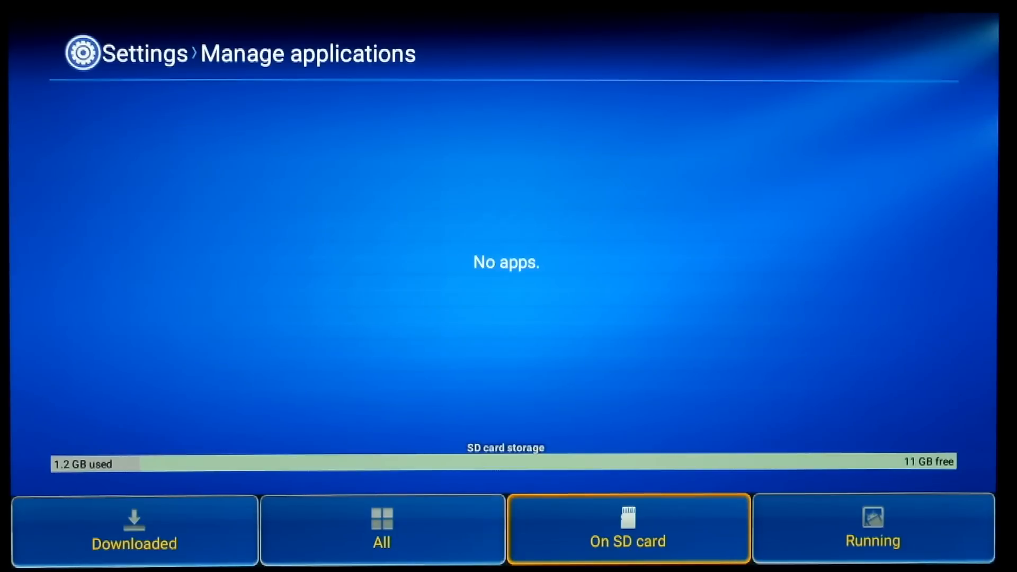
pyautogui.click(134, 544)
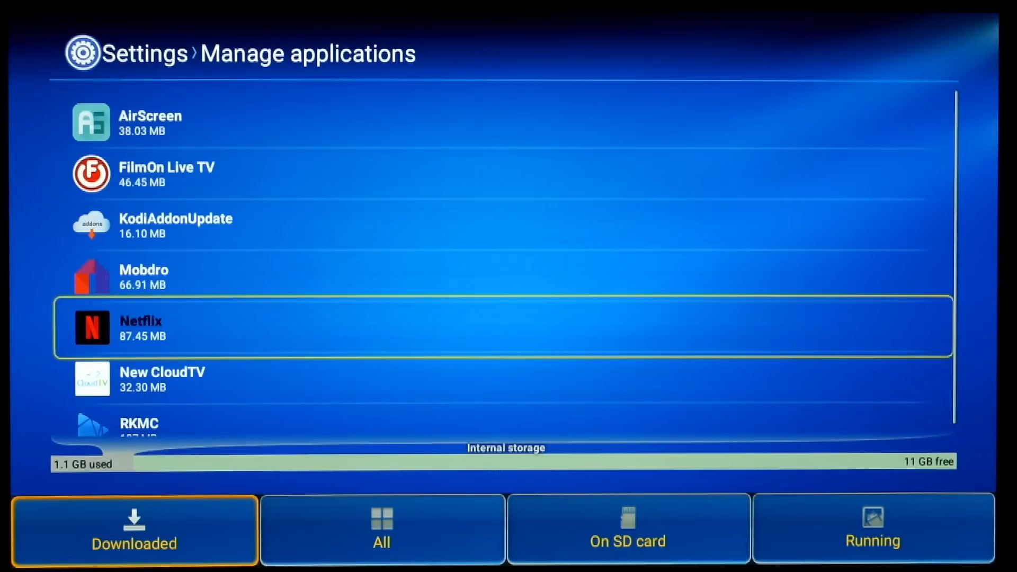
pyautogui.press('up')
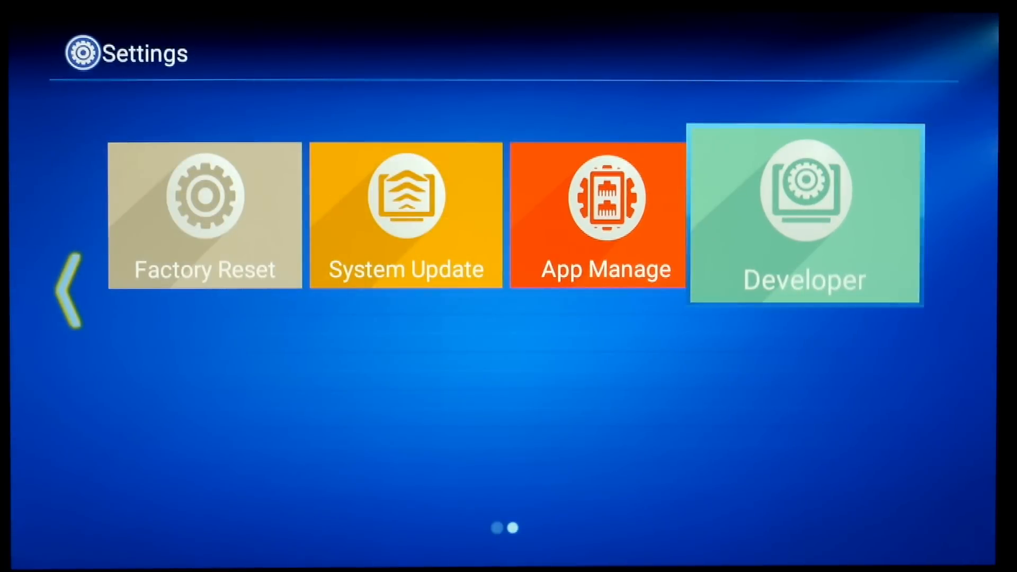
# - Open Android Settings via Developer and check Bluetooth (MIBOX3 available) and Memory (402 MB of 2.0 GB)
pyautogui.click(805, 214)
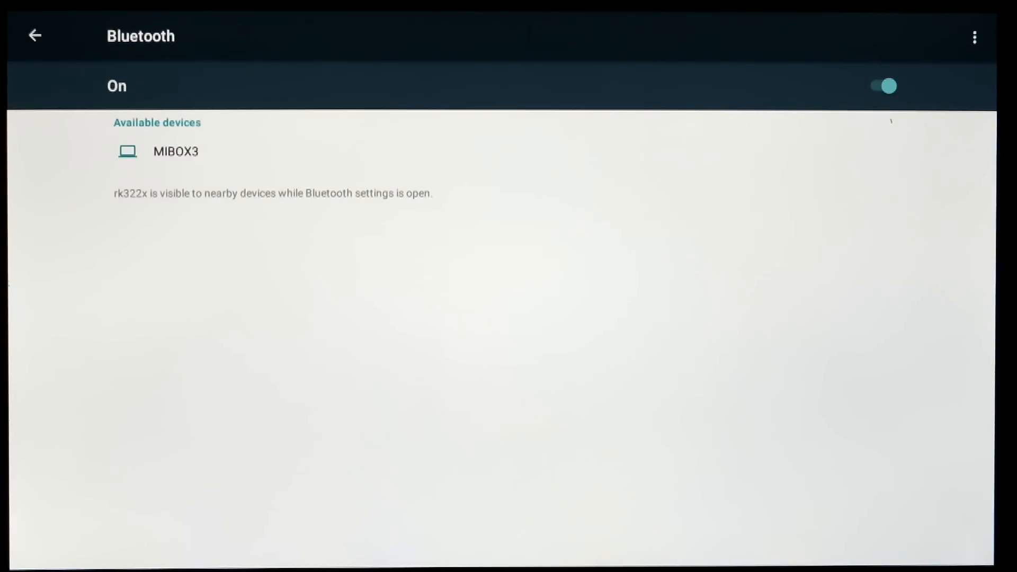
pyautogui.click(35, 35)
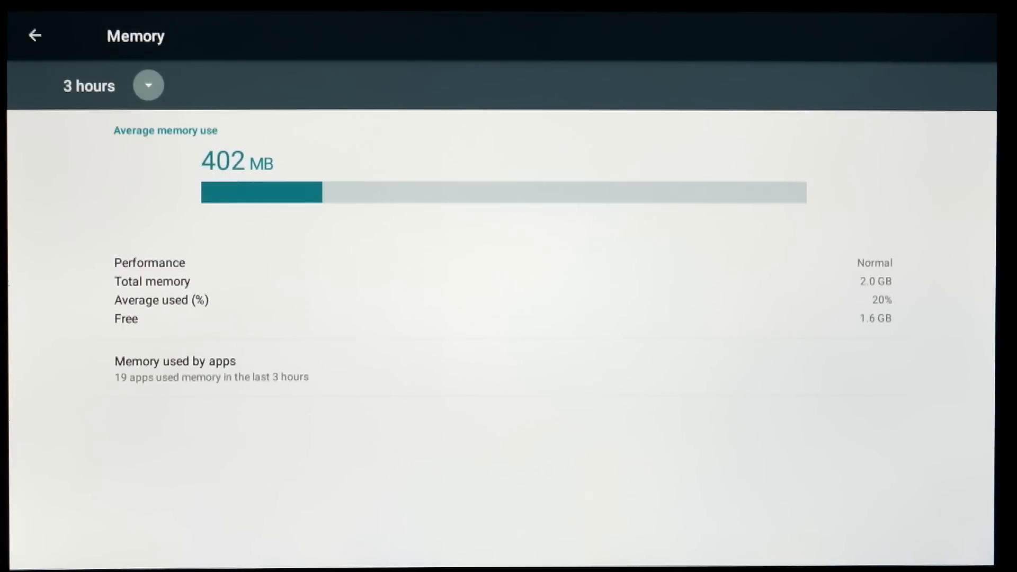
pyautogui.click(34, 35)
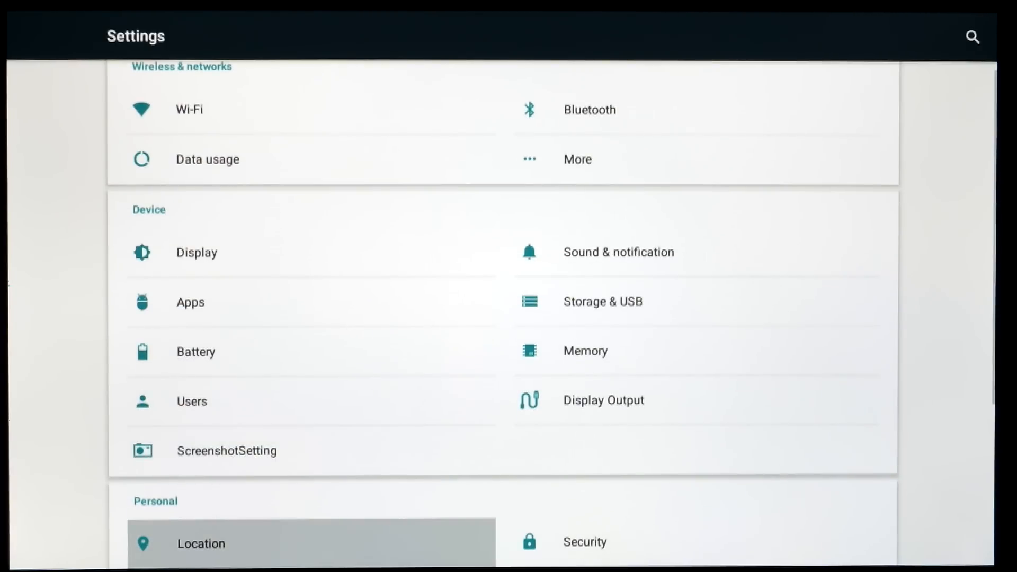
# - Review Display Output, then enable 'Show the screenshot button in the statusbar' in ScreenshotSetting
pyautogui.click(603, 399)
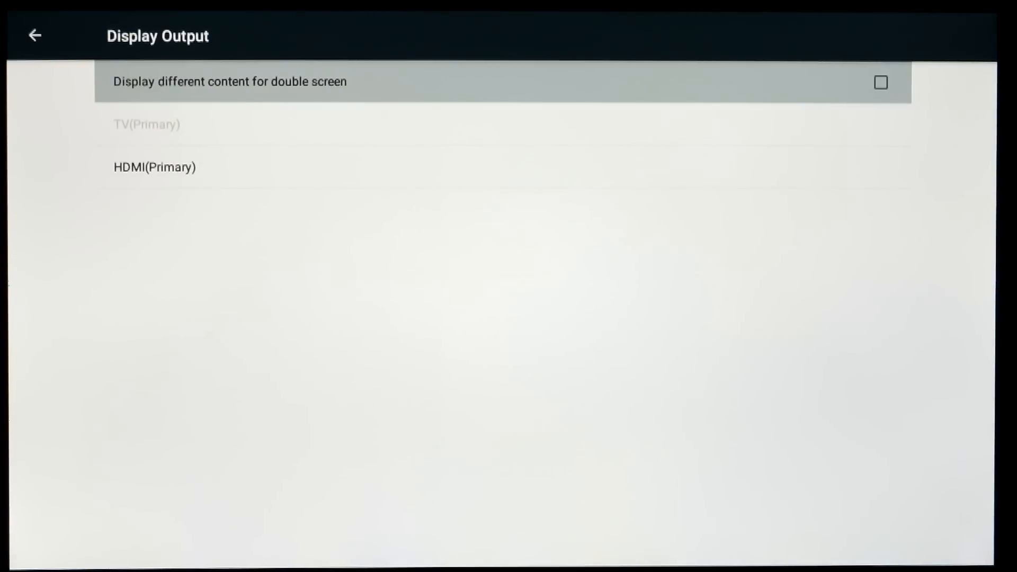
pyautogui.click(34, 35)
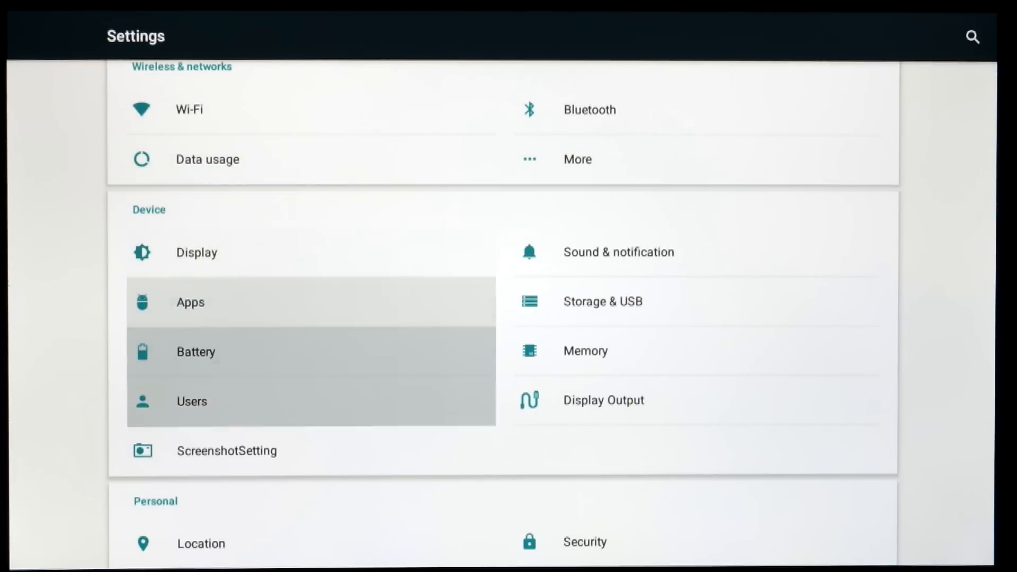
pyautogui.click(226, 451)
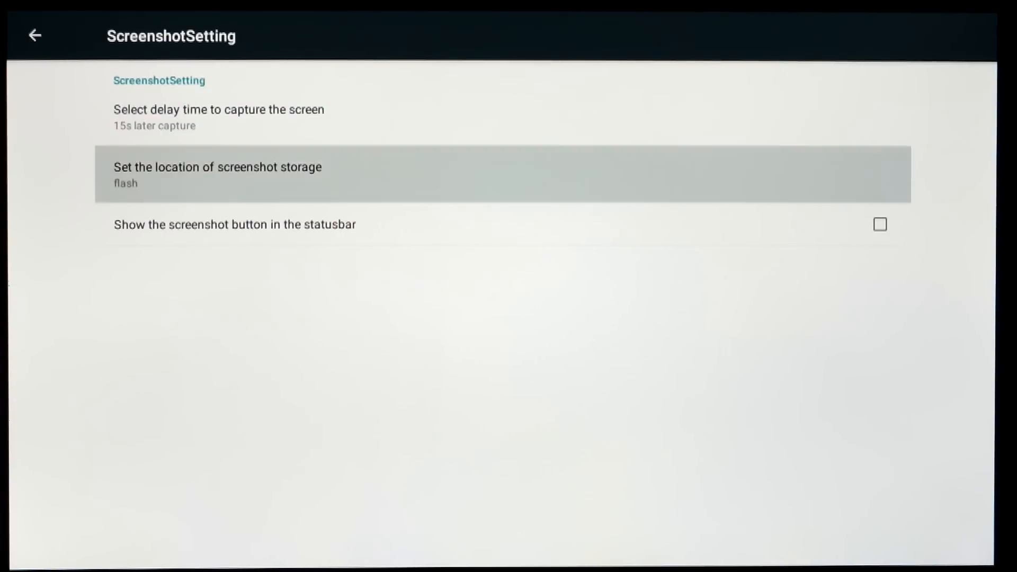
pyautogui.click(881, 225)
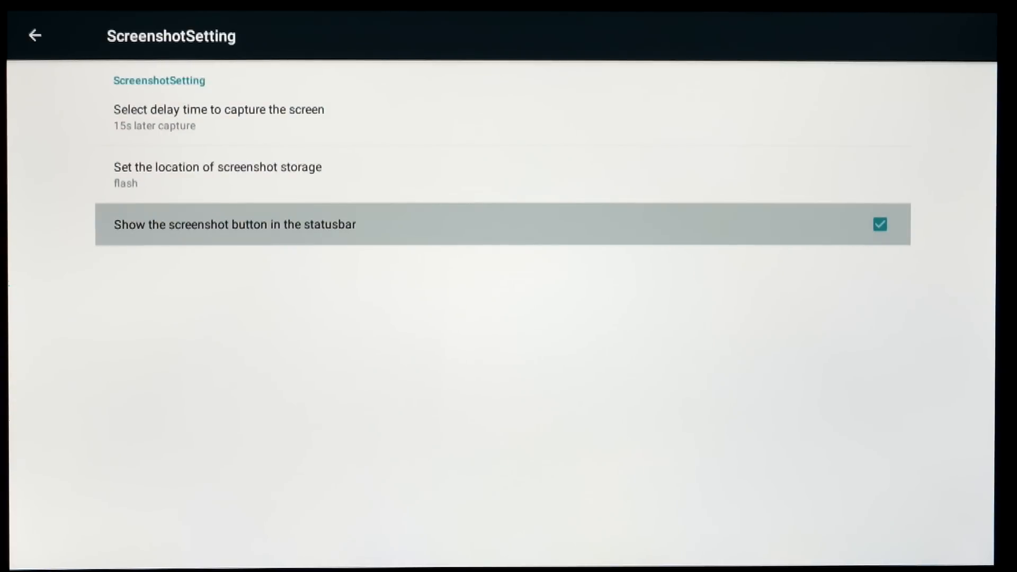
pyautogui.click(35, 35)
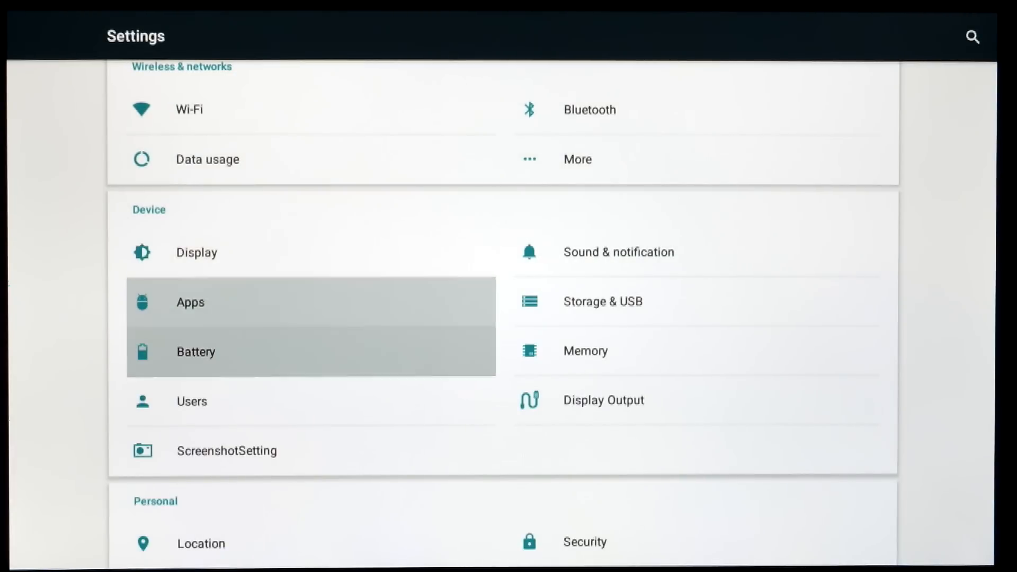
pyautogui.scroll(-3)
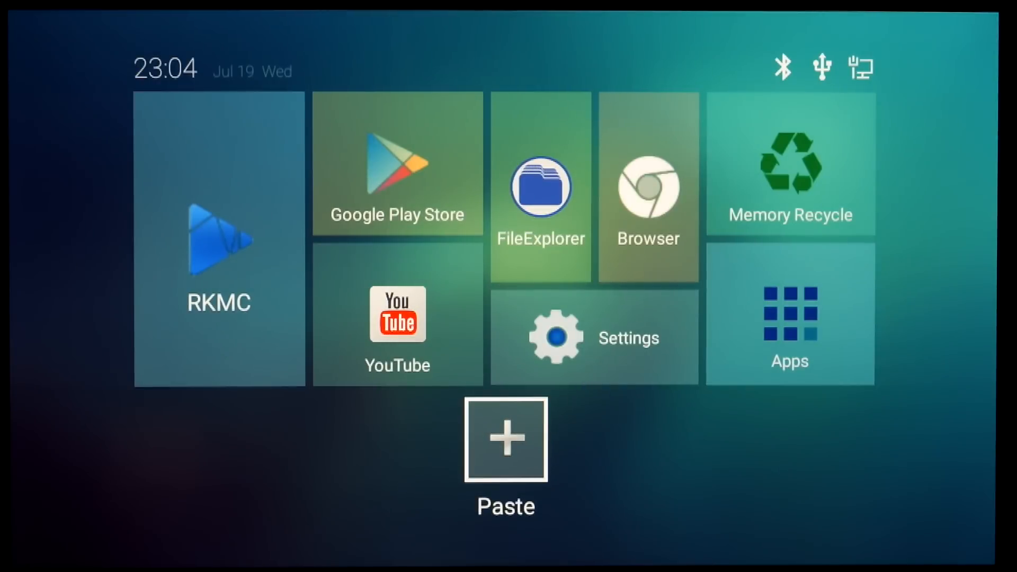
# - Add Play Store, Google and Superuser shortcuts to the home-screen dock
pyautogui.click(506, 439)
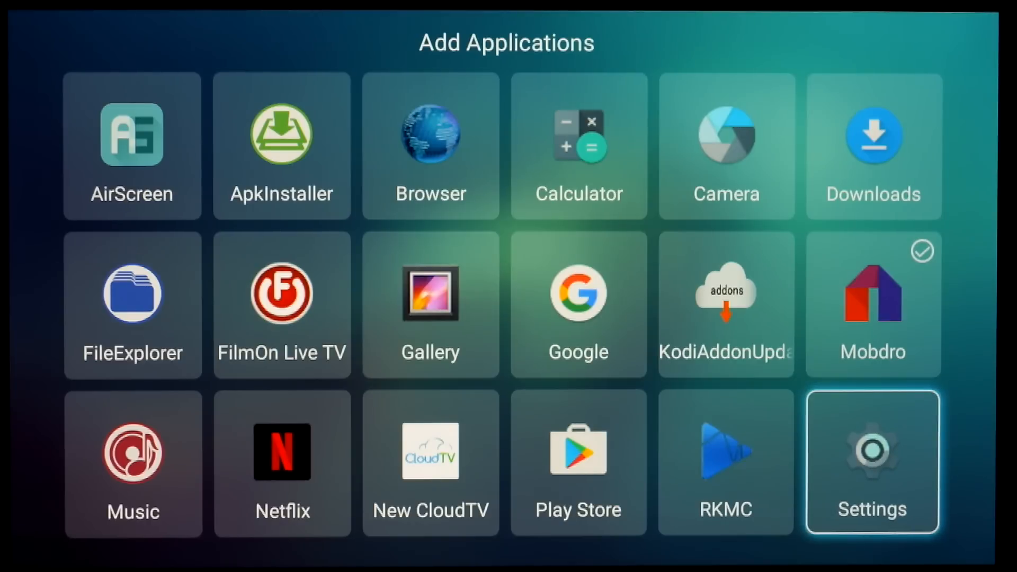
pyautogui.click(577, 462)
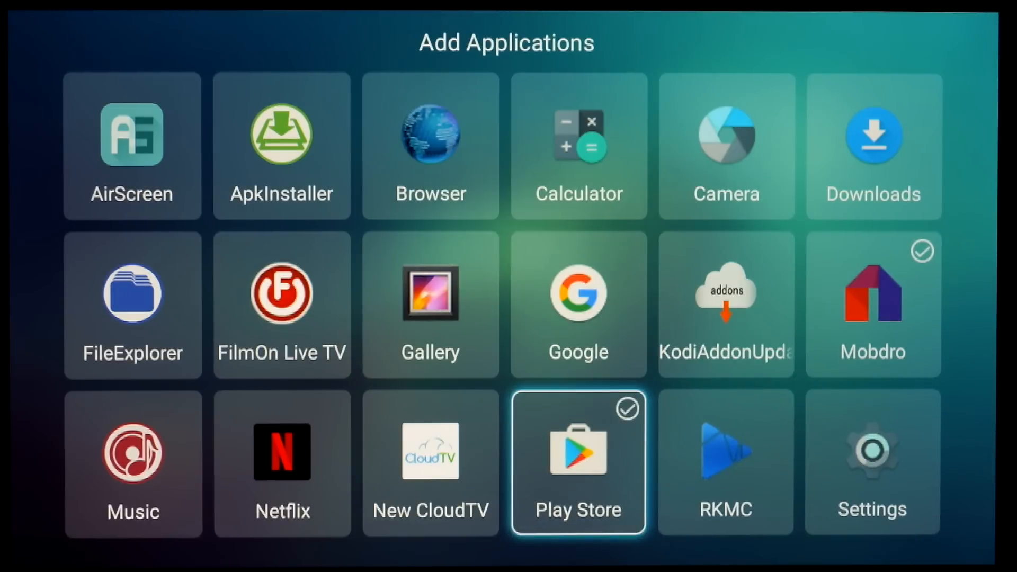
pyautogui.click(577, 303)
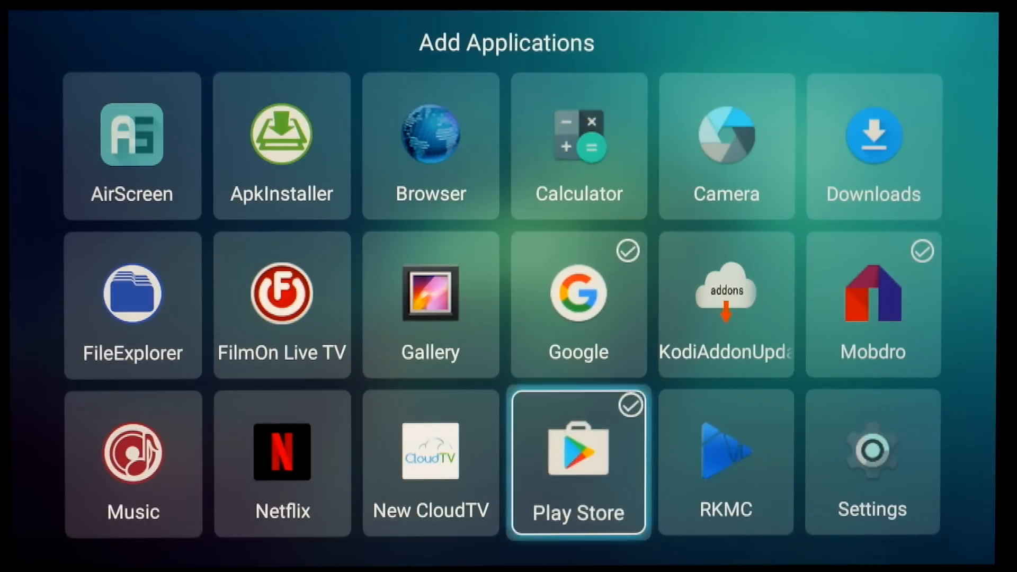
pyautogui.scroll(-3)
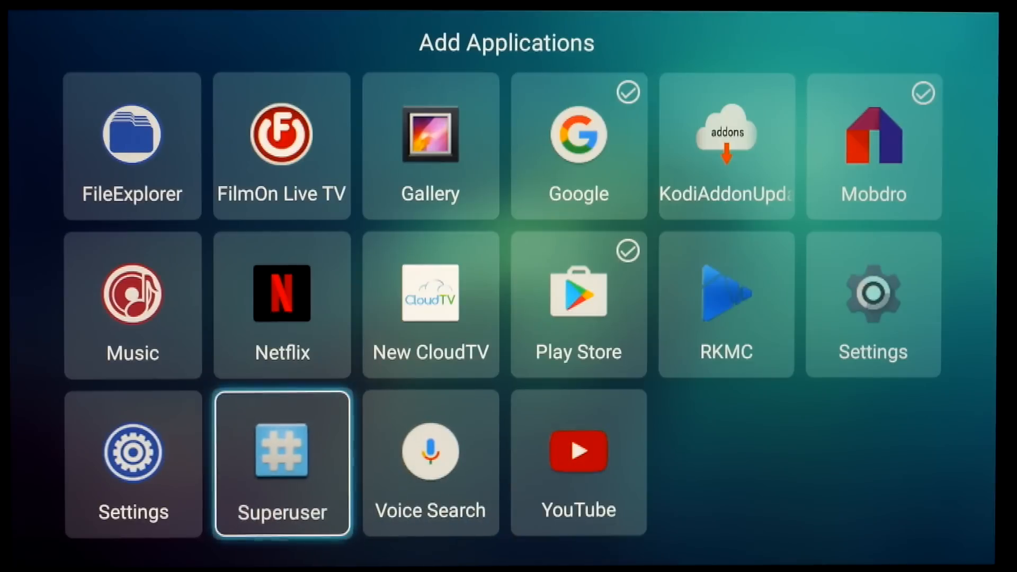
pyautogui.click(281, 452)
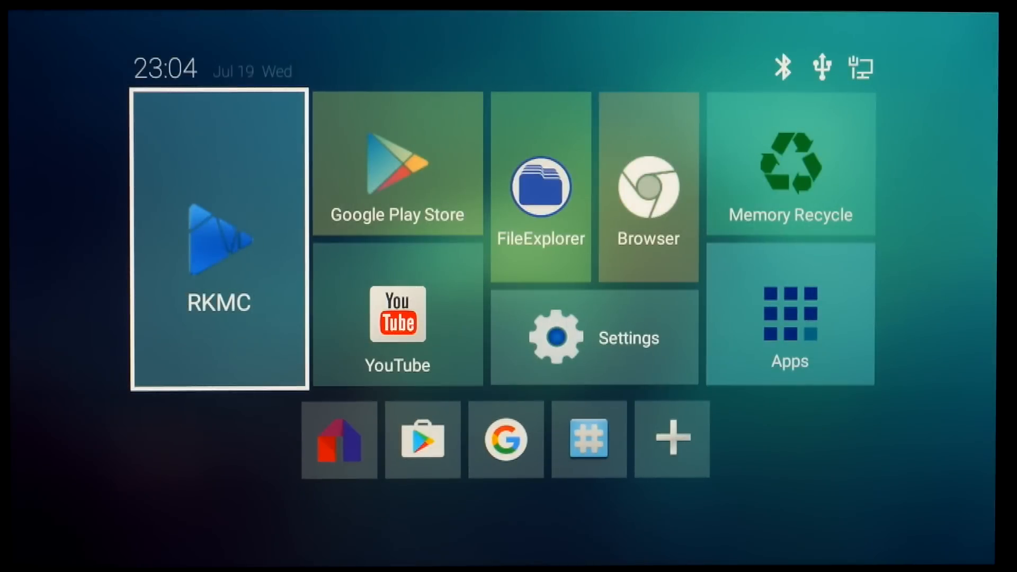
pyautogui.moveTo(511, 440)
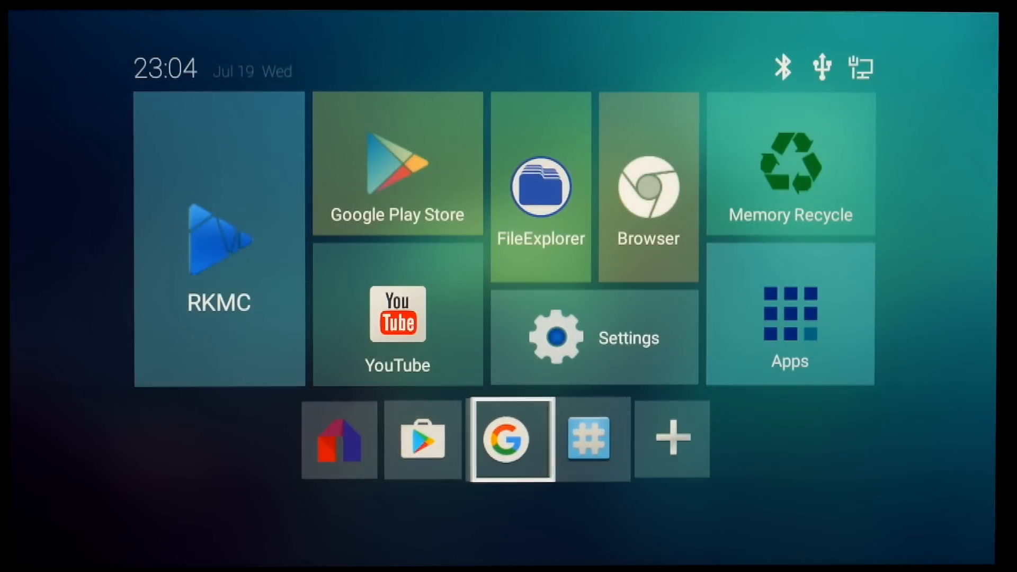
# - Add FilmOn, Netflix, Music and FileExplorer shortcuts, then return to the home screen
pyautogui.click(671, 438)
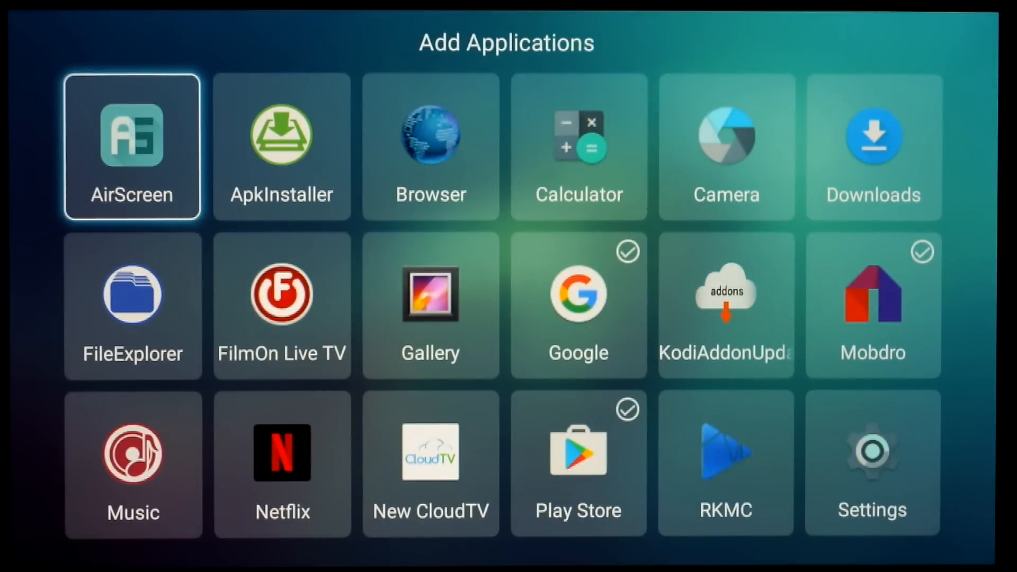
pyautogui.click(281, 462)
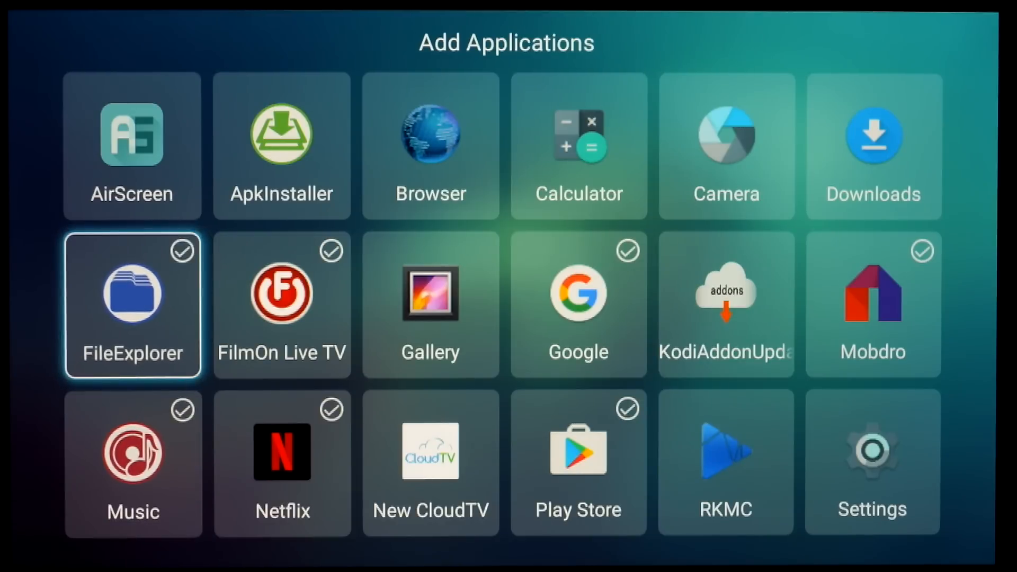
pyautogui.click(133, 147)
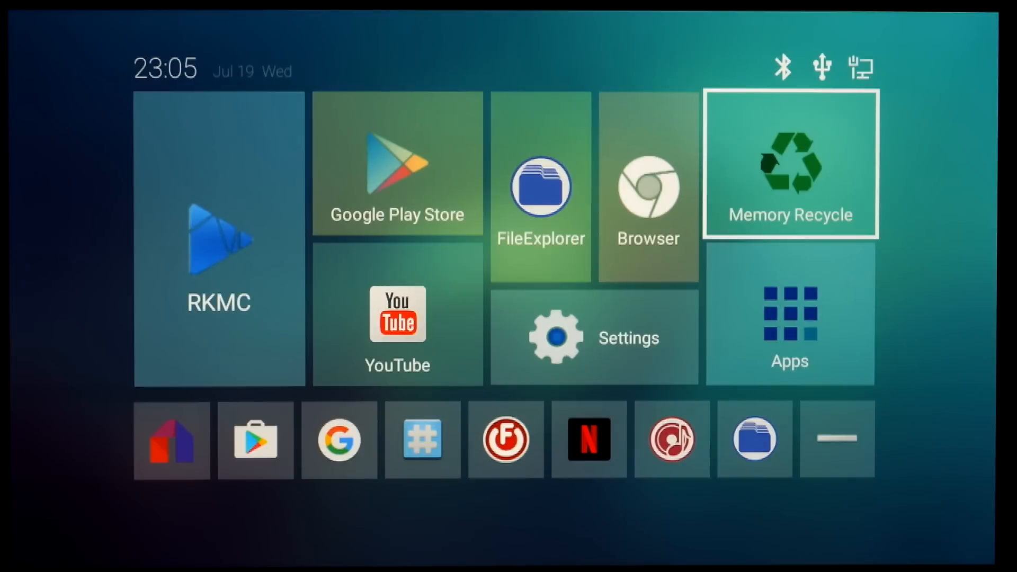
# - Open the box's Settings tile and choose Factory Reset
pyautogui.click(789, 164)
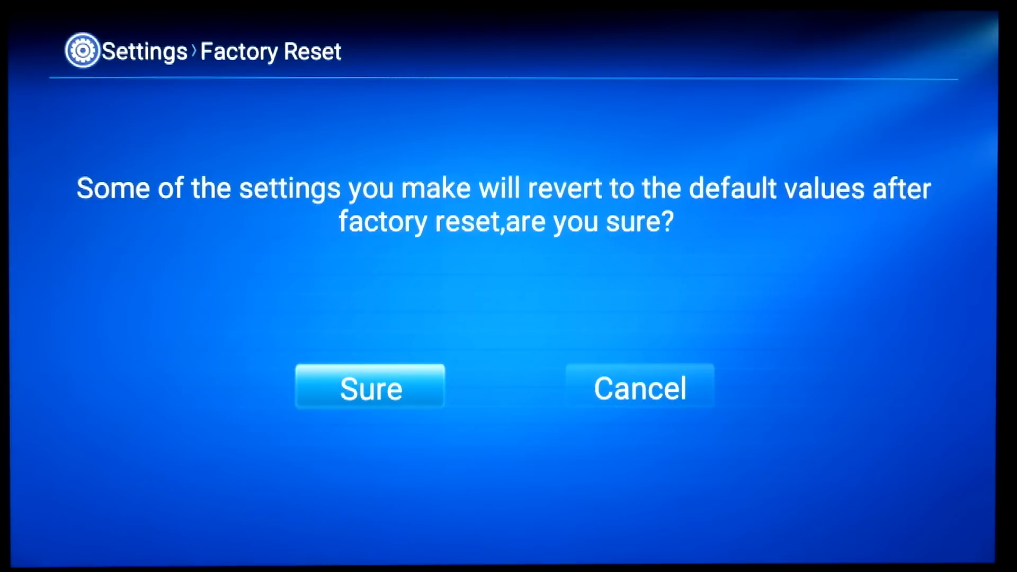
# - Confirm the factory reset with Sure on the confirmation screen
pyautogui.click(369, 387)
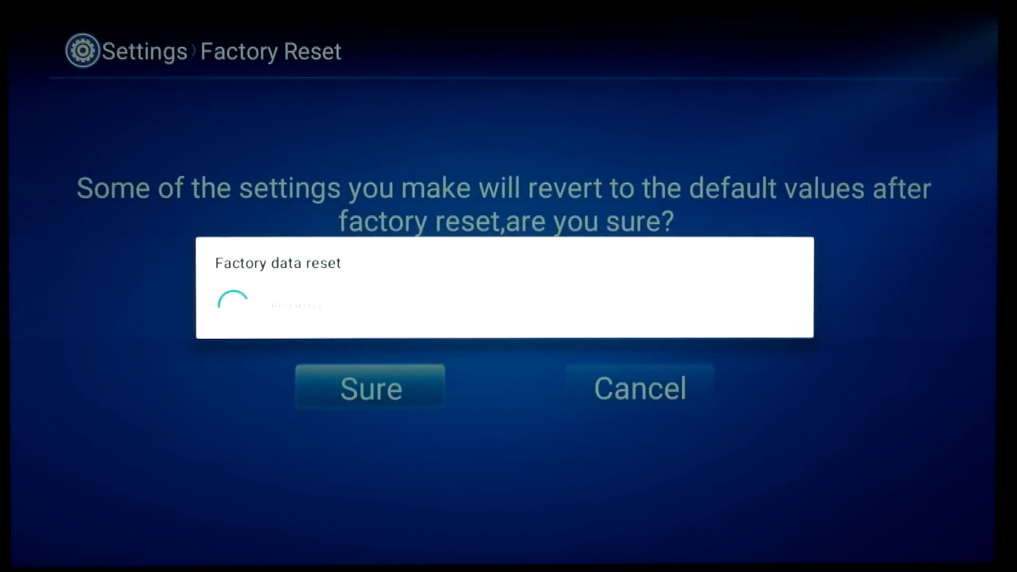
pyautogui.click(369, 388)
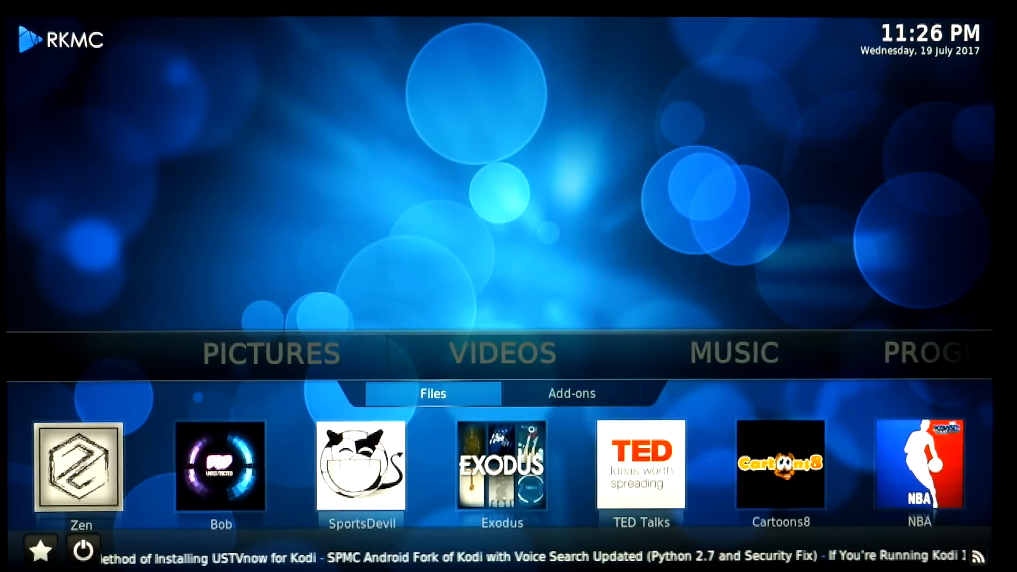
# - Open RKMC Videos > Add-ons and scroll through the 54 installed video add-ons
pyautogui.click(569, 393)
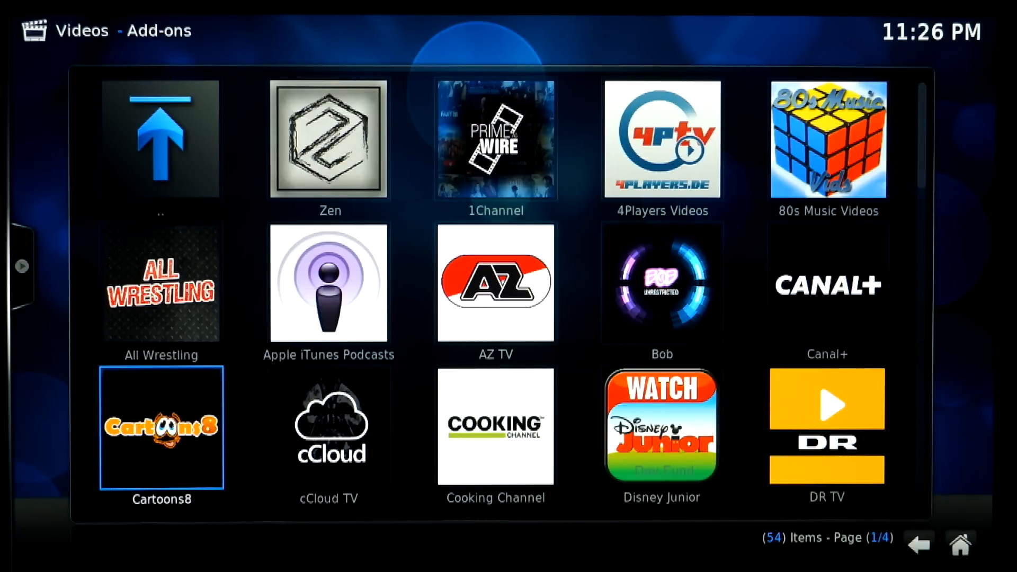
pyautogui.scroll(-3)
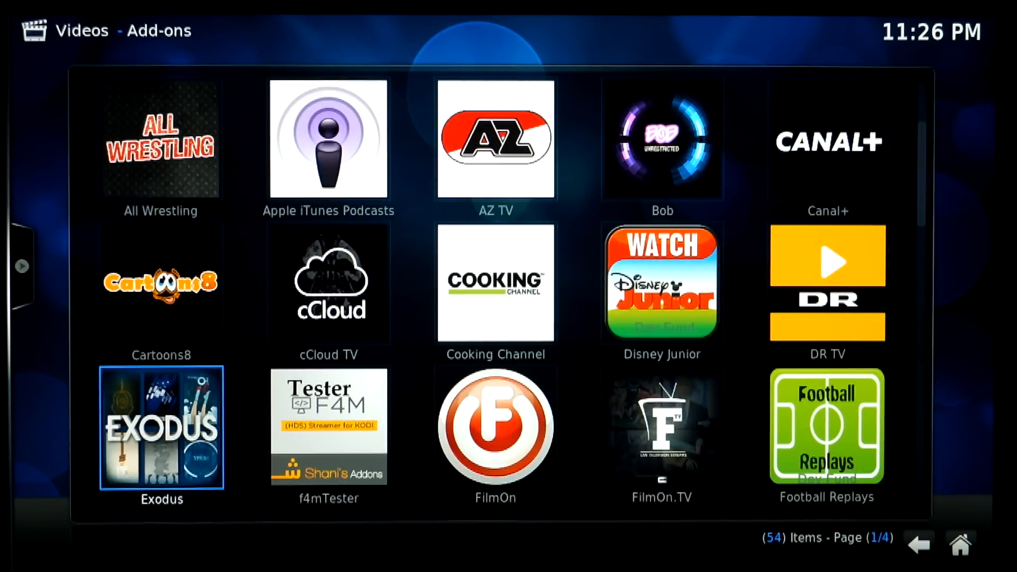
pyautogui.scroll(-3)
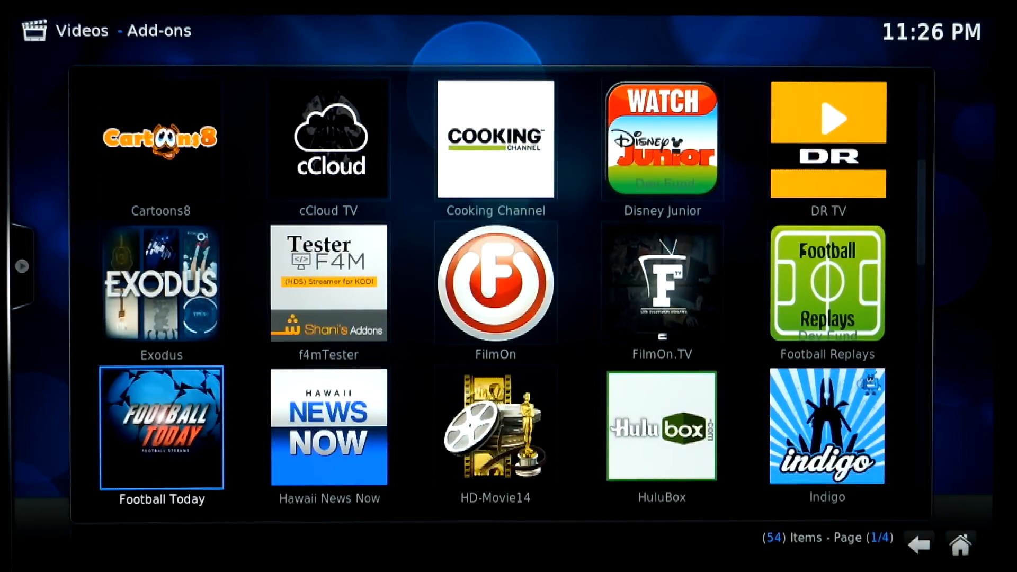
pyautogui.scroll(-3)
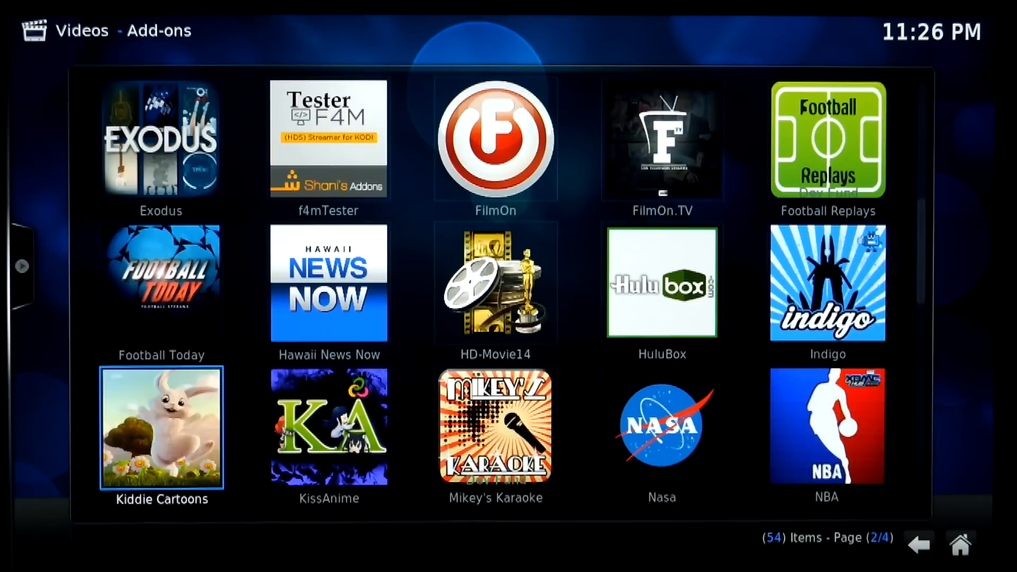
pyautogui.scroll(-3)
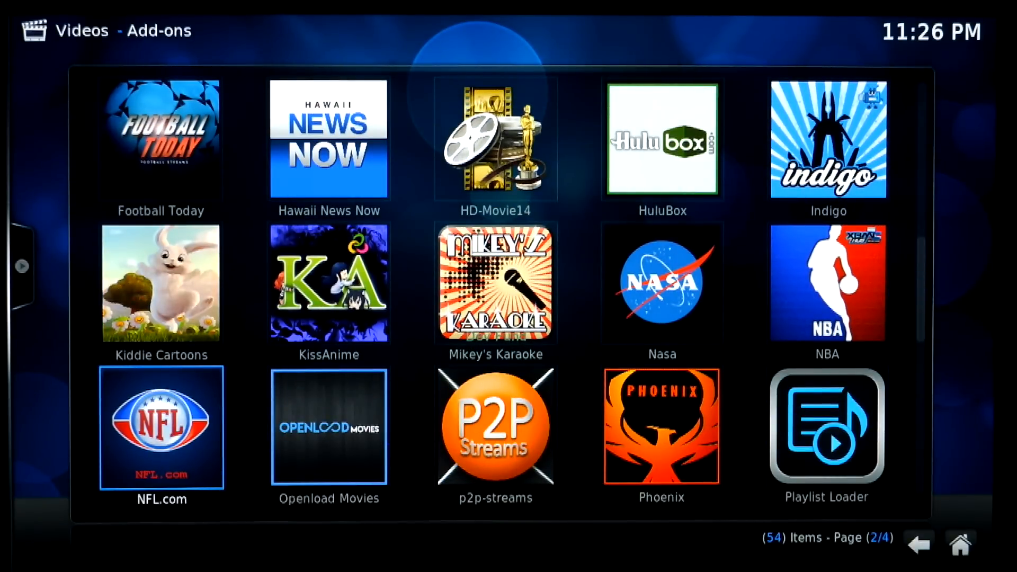
pyautogui.scroll(-3)
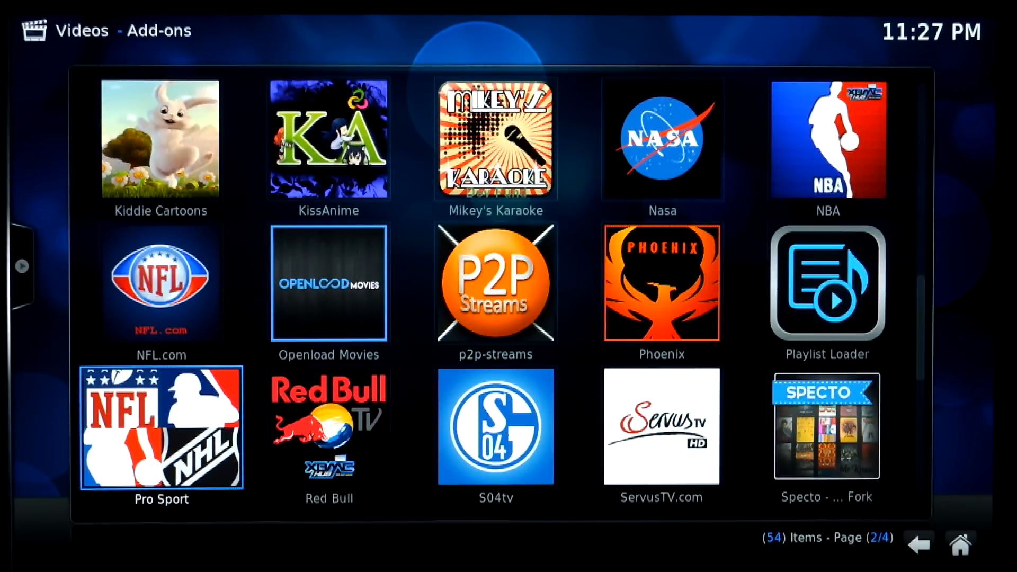
pyautogui.scroll(-3)
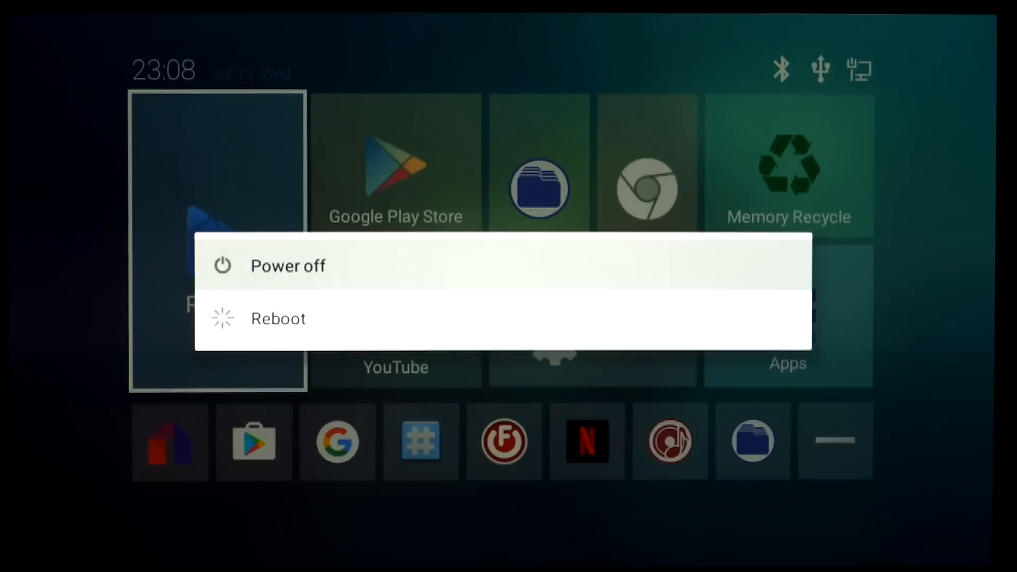
# - Reboot the box from the power menu with OK, then launch the Aptoide app store
pyautogui.click(277, 318)
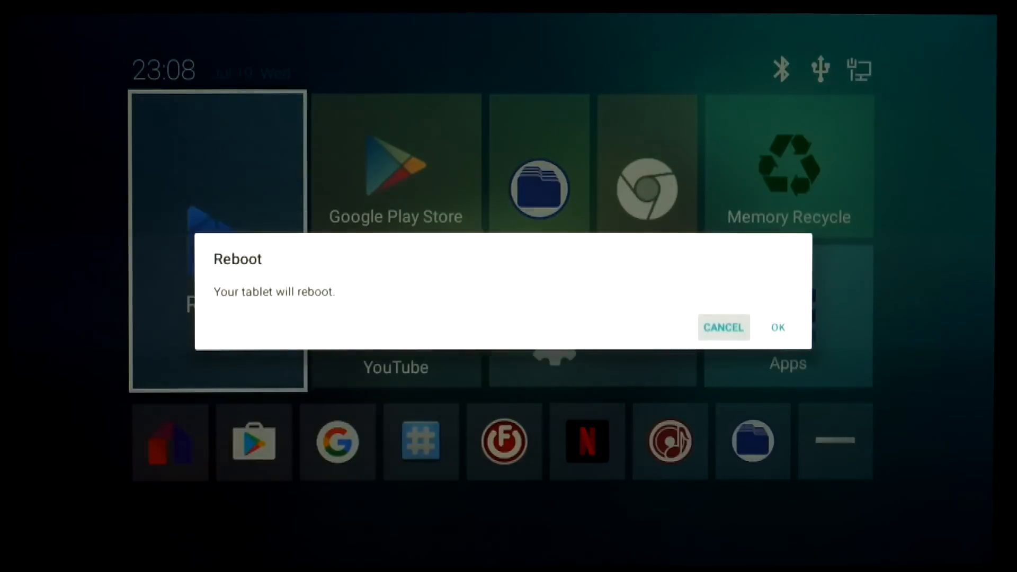
pyautogui.click(724, 327)
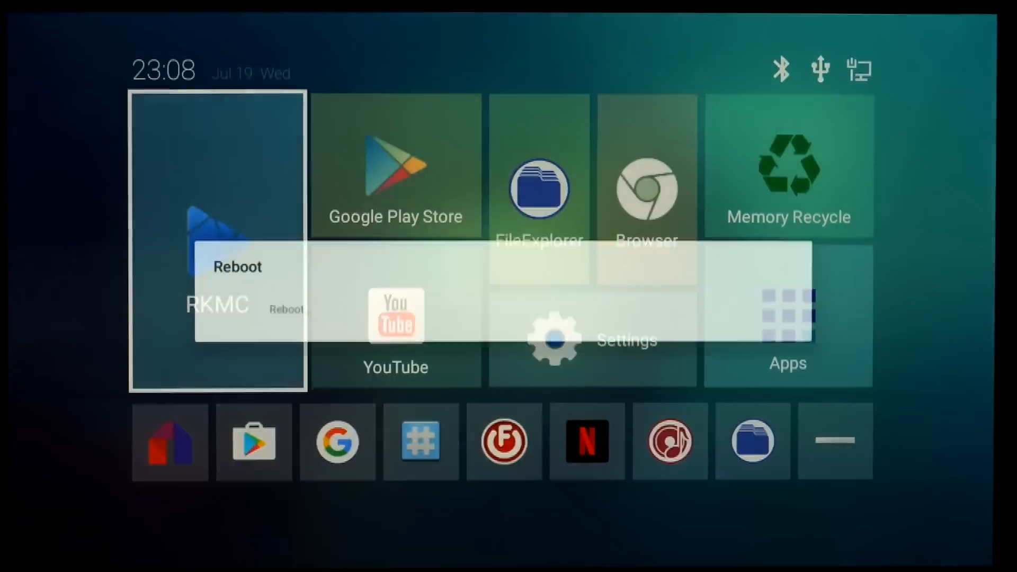
pyautogui.click(285, 309)
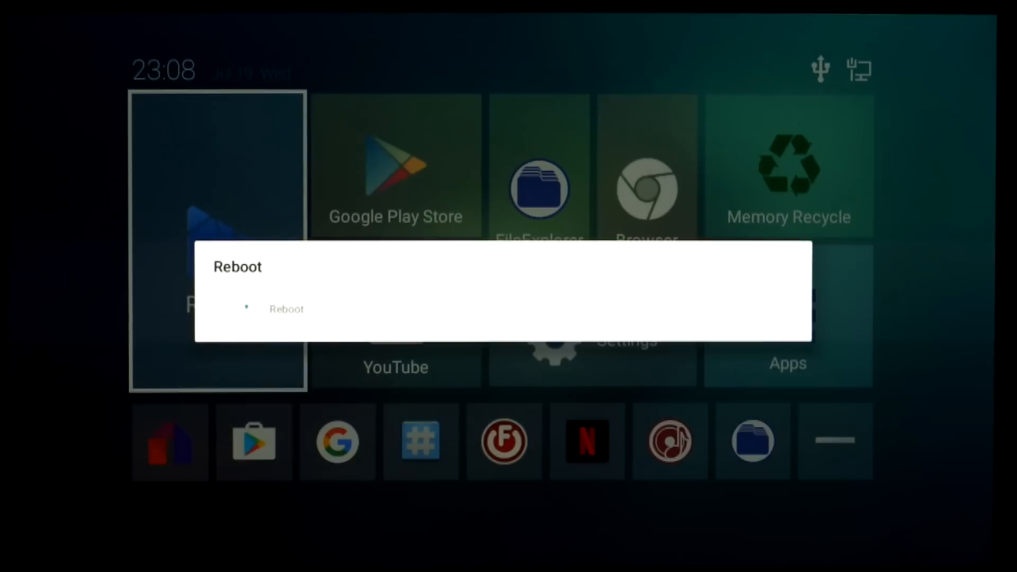
pyautogui.click(286, 309)
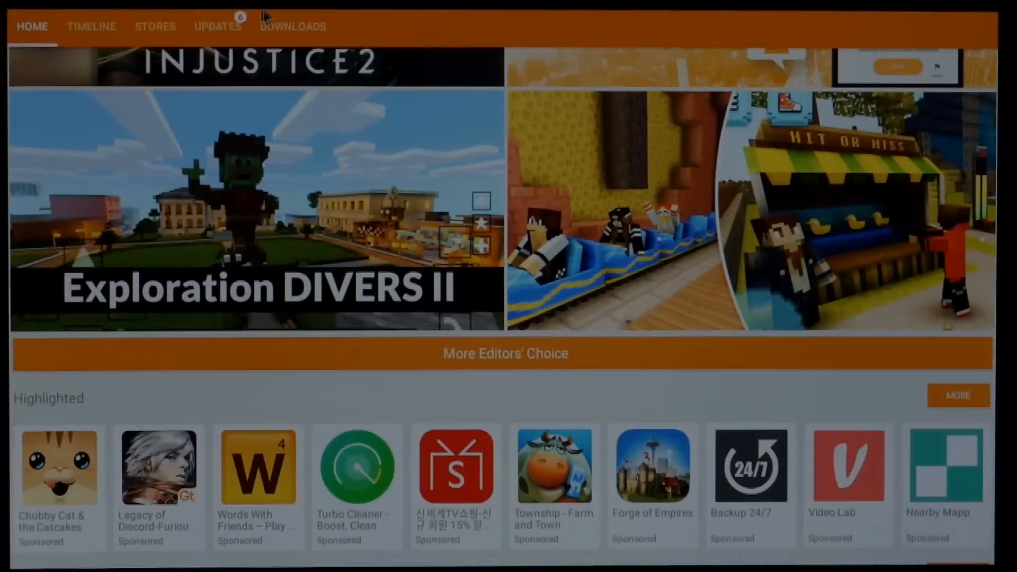
# - Queue all six pending Aptoide updates with UPDATE ALL and check the Downloads tab
pyautogui.scroll(-3)
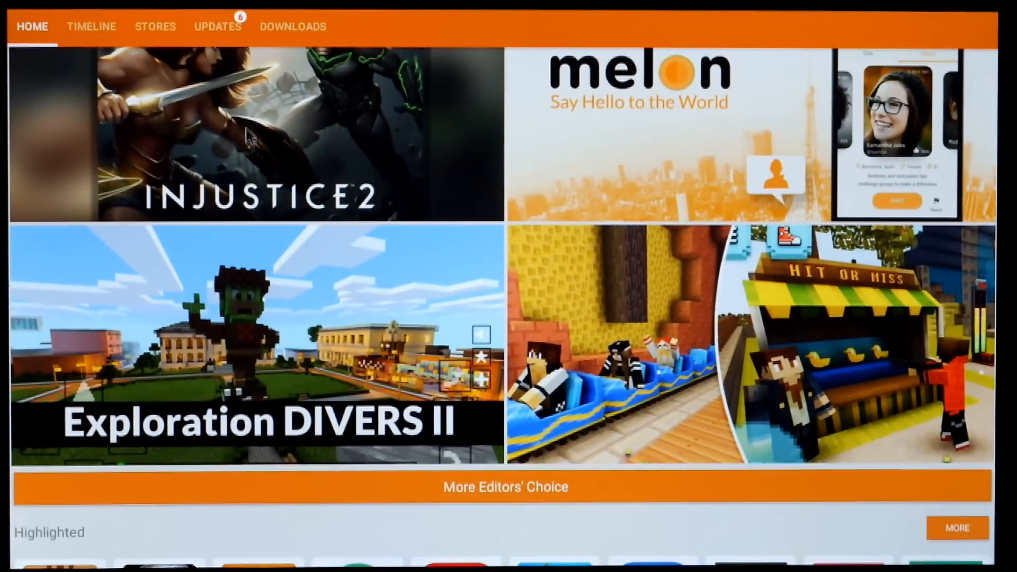
pyautogui.click(218, 26)
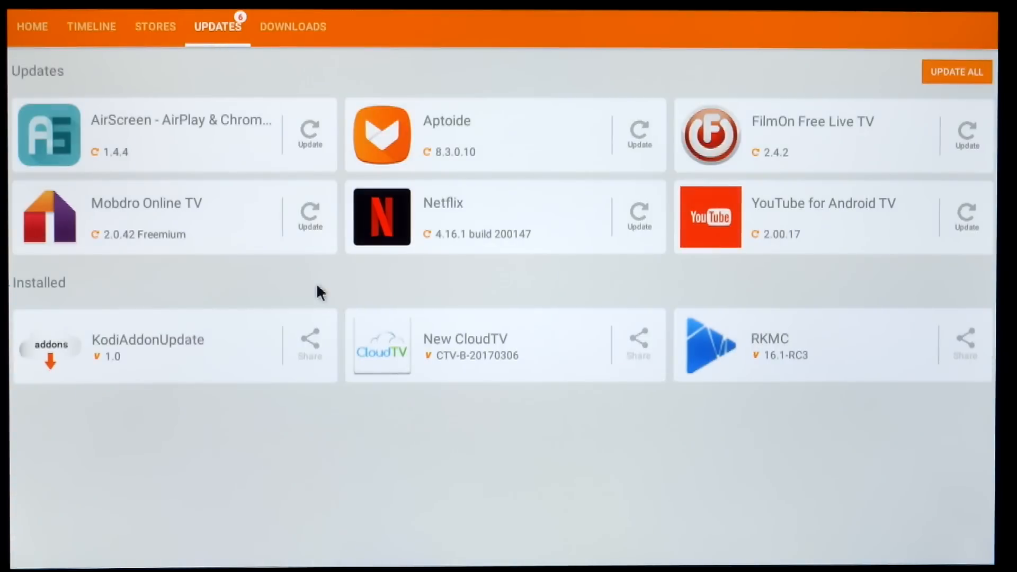
pyautogui.moveTo(393, 257)
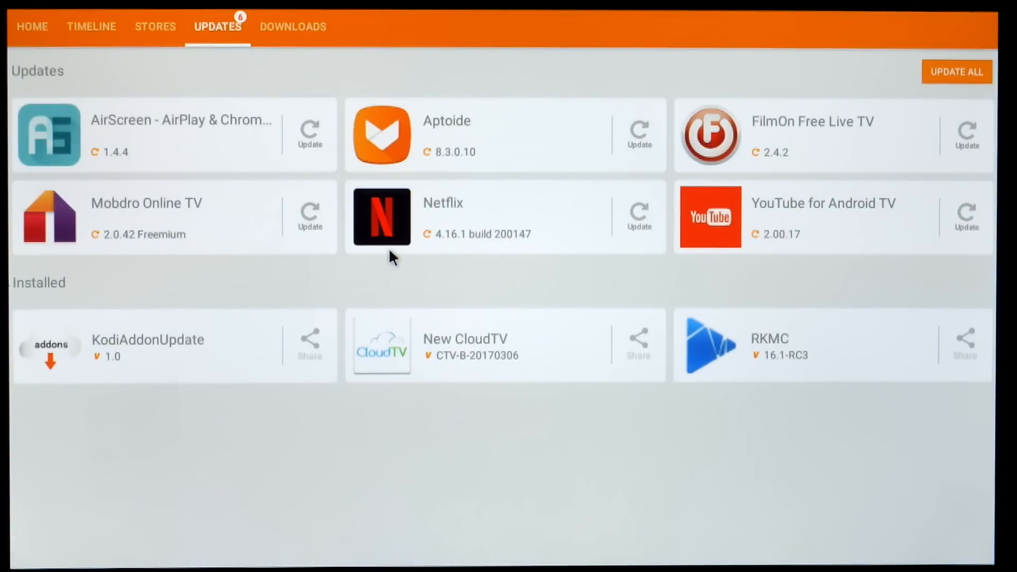
pyautogui.click(292, 26)
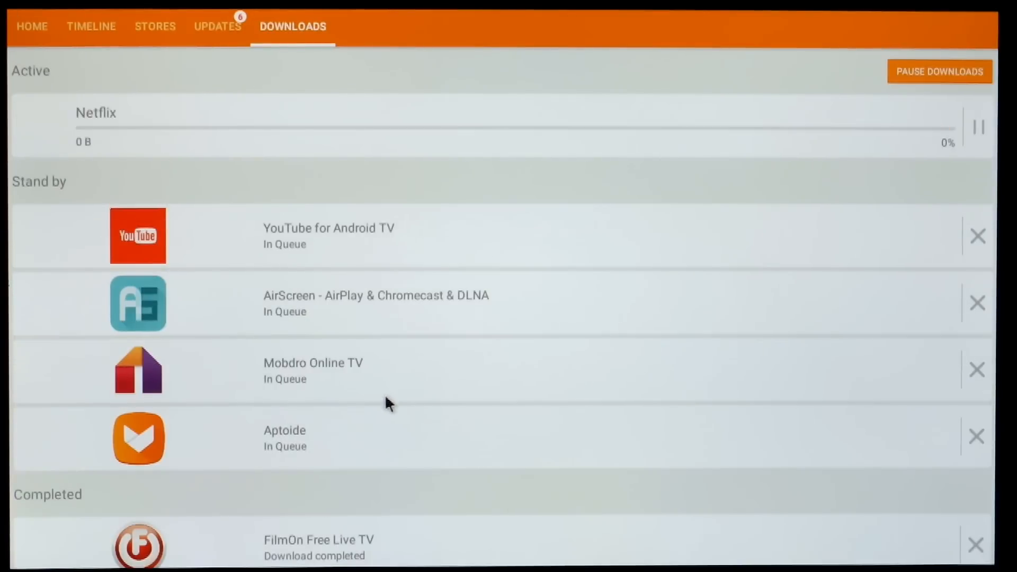
pyautogui.click(318, 547)
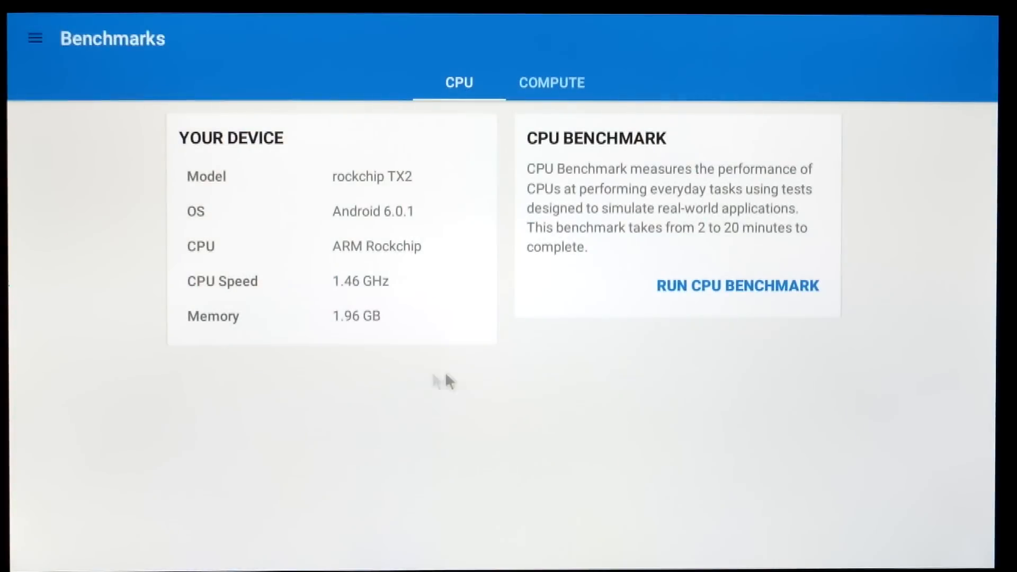
# - Review Geekbench 4 CPU results, then scroll YouTube's Entertainment tab to Comedy and Pranks videos
pyautogui.click(737, 285)
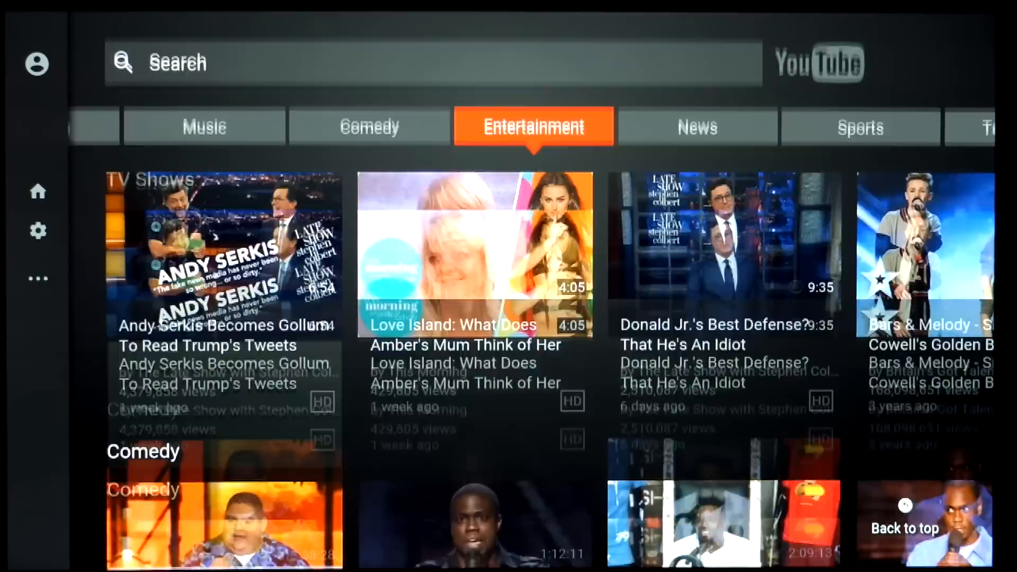
pyautogui.scroll(-3)
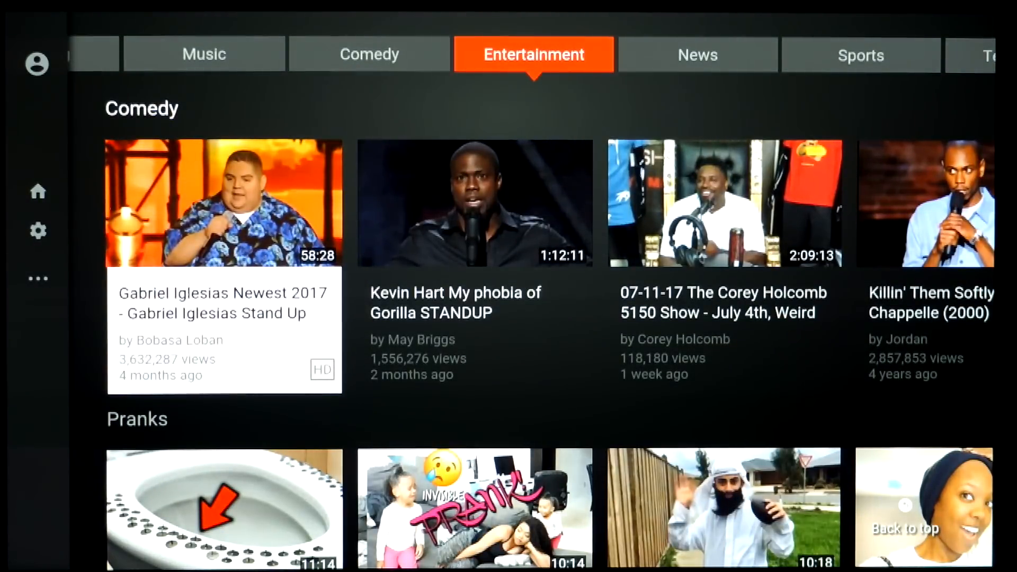